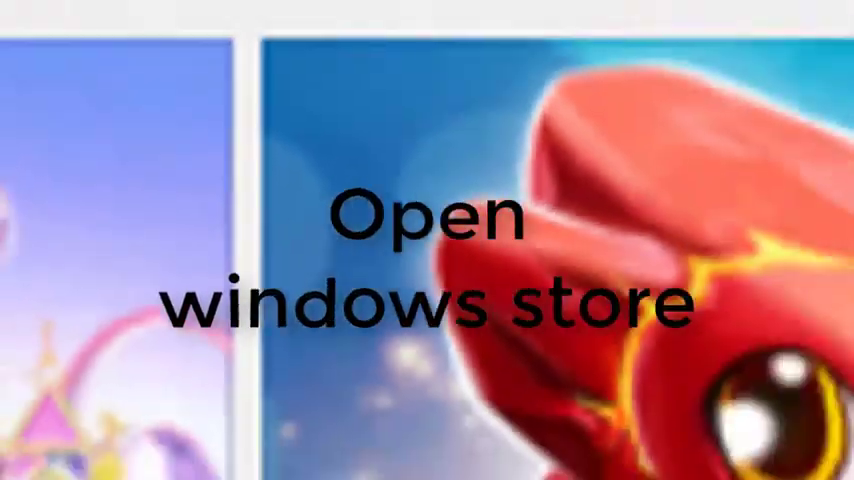
Step: Search the Store for 'pinball' and open the Pinball FX3 product page
type("pin")
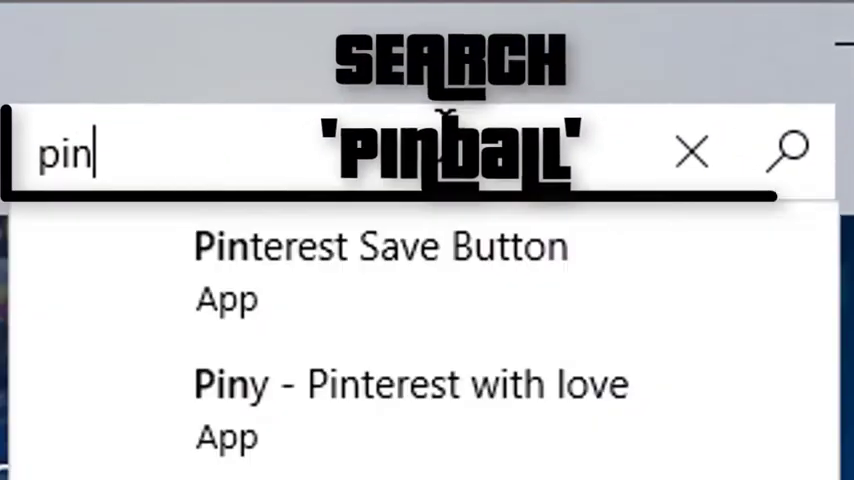
type("ball")
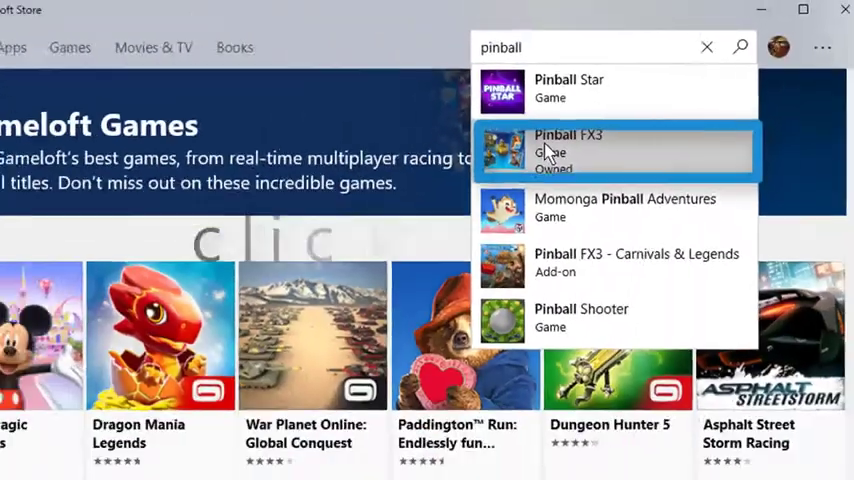
left_click(614, 150)
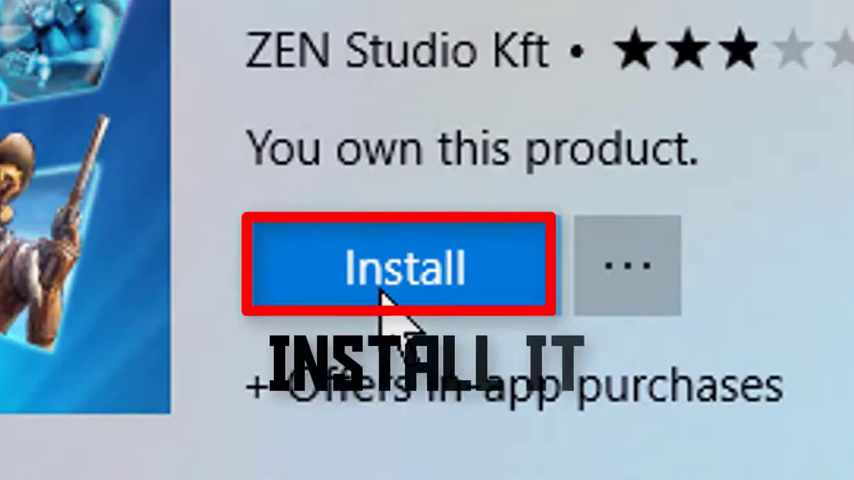
Step: Install Pinball FX3 from its product page and wait until it shows ready to play
left_click(400, 264)
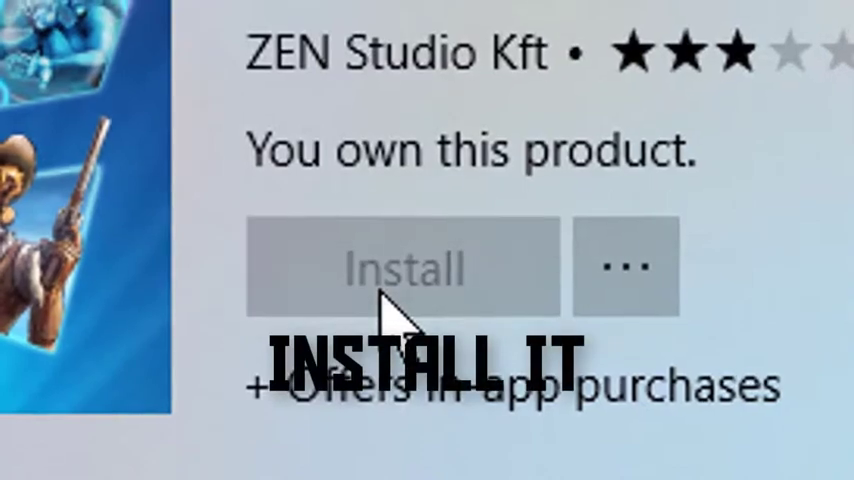
left_click(402, 268)
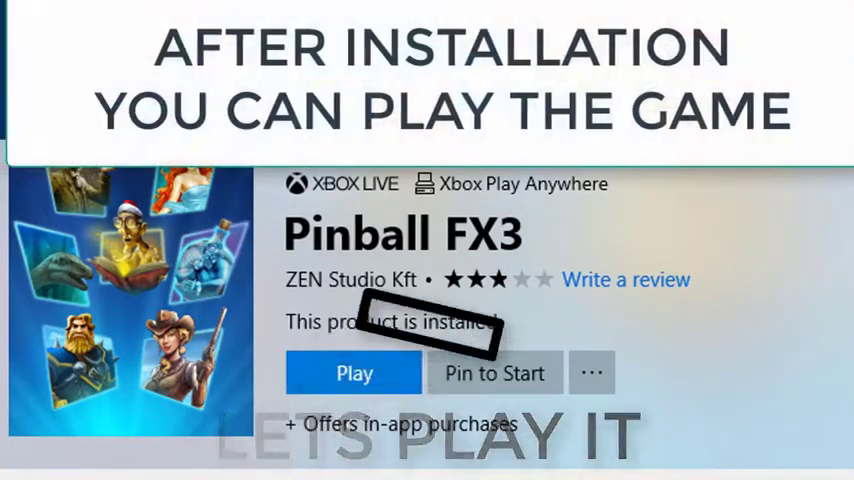
Step: Launch Pinball FX3 and scroll through the My Collection table grid, with Son of Zeus featured
left_click(354, 372)
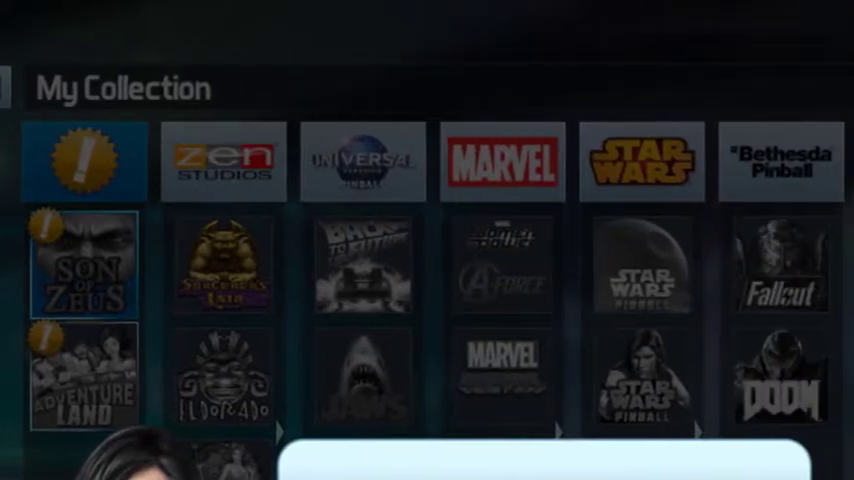
scroll("right", 3)
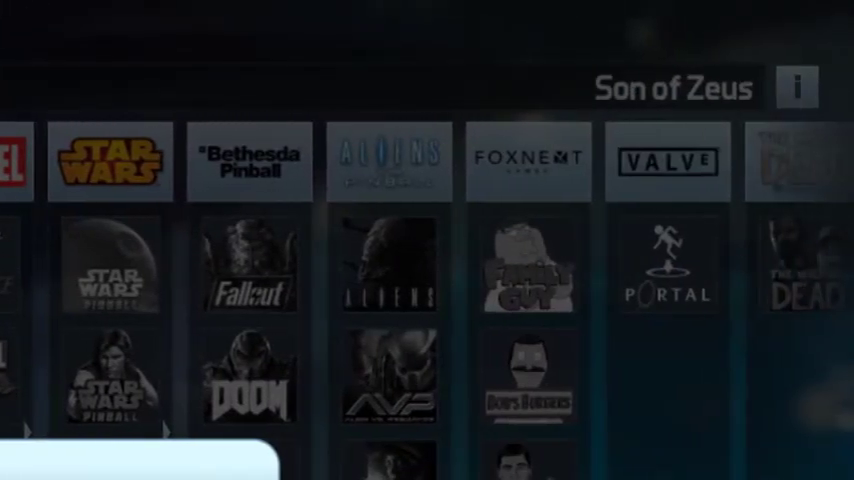
scroll("down", 3)
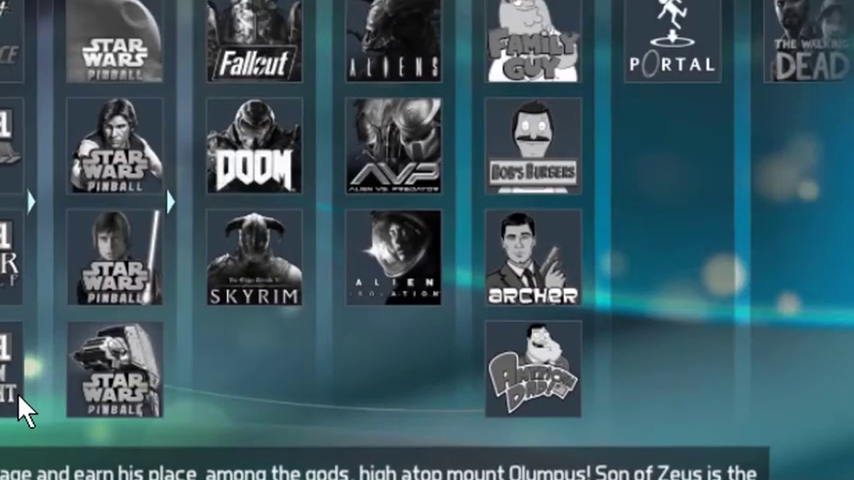